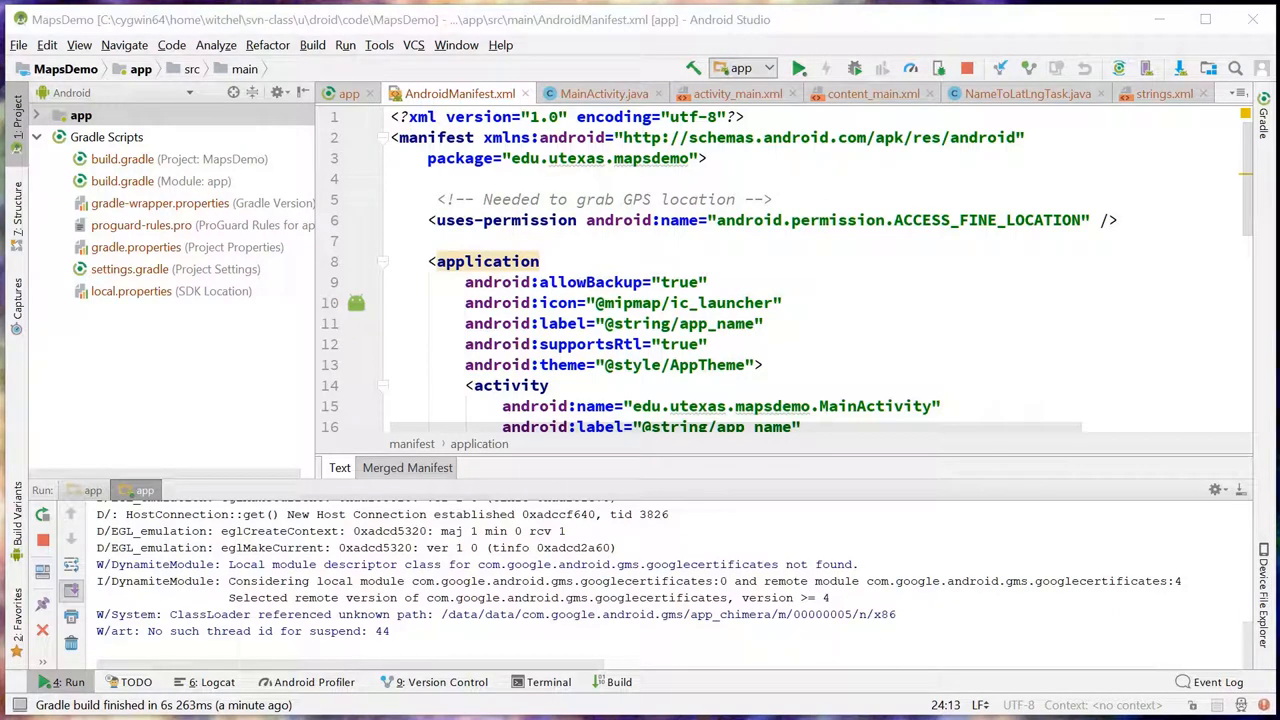
mouse_move(654, 380)
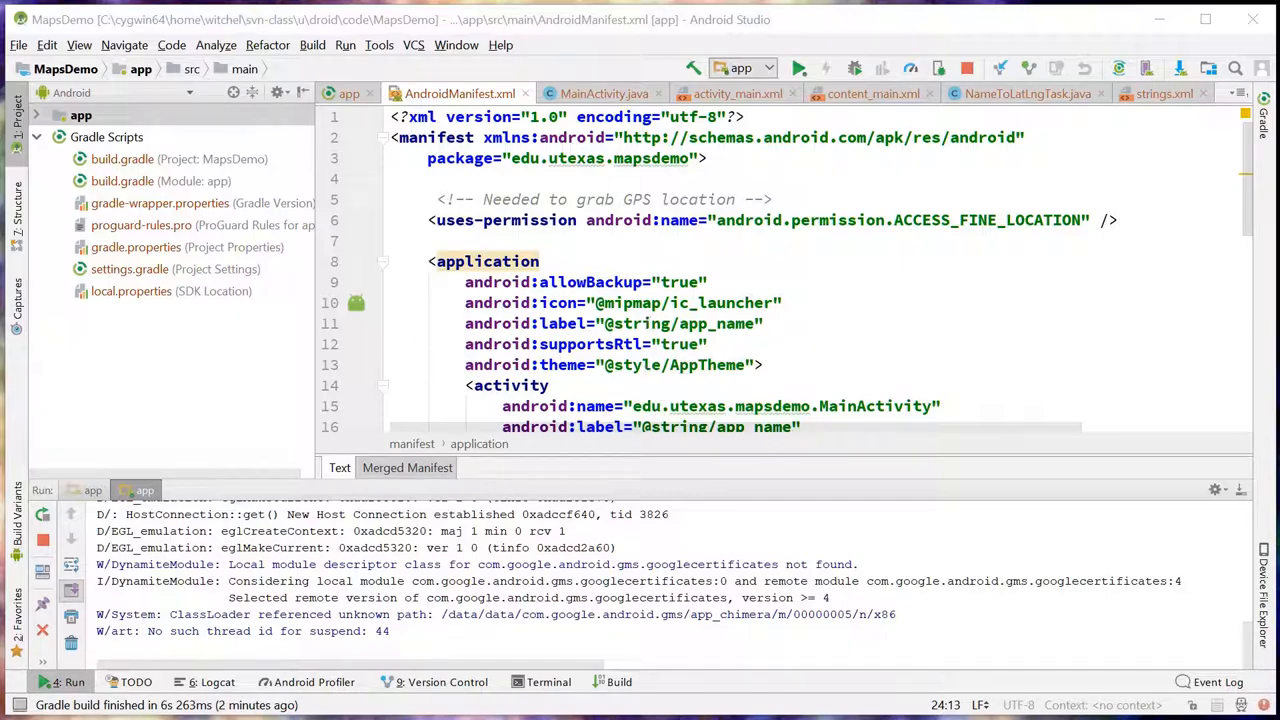
mouse_move(632, 315)
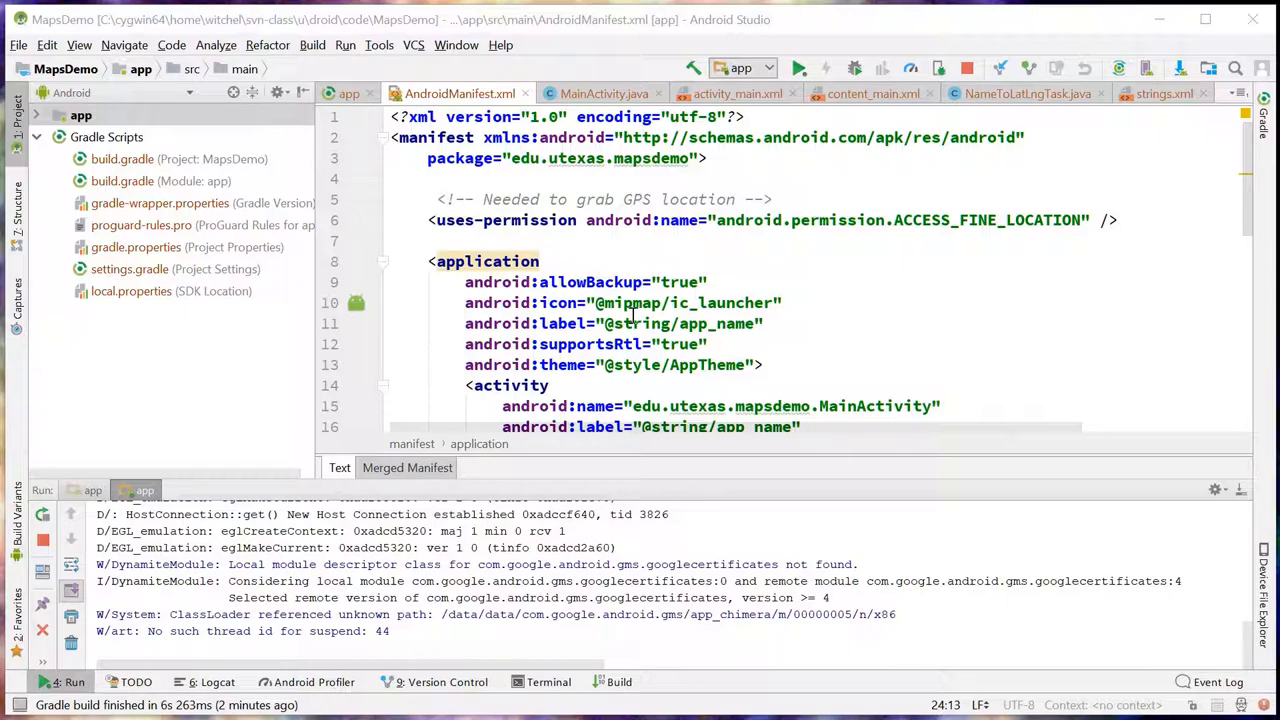
mouse_move(52, 315)
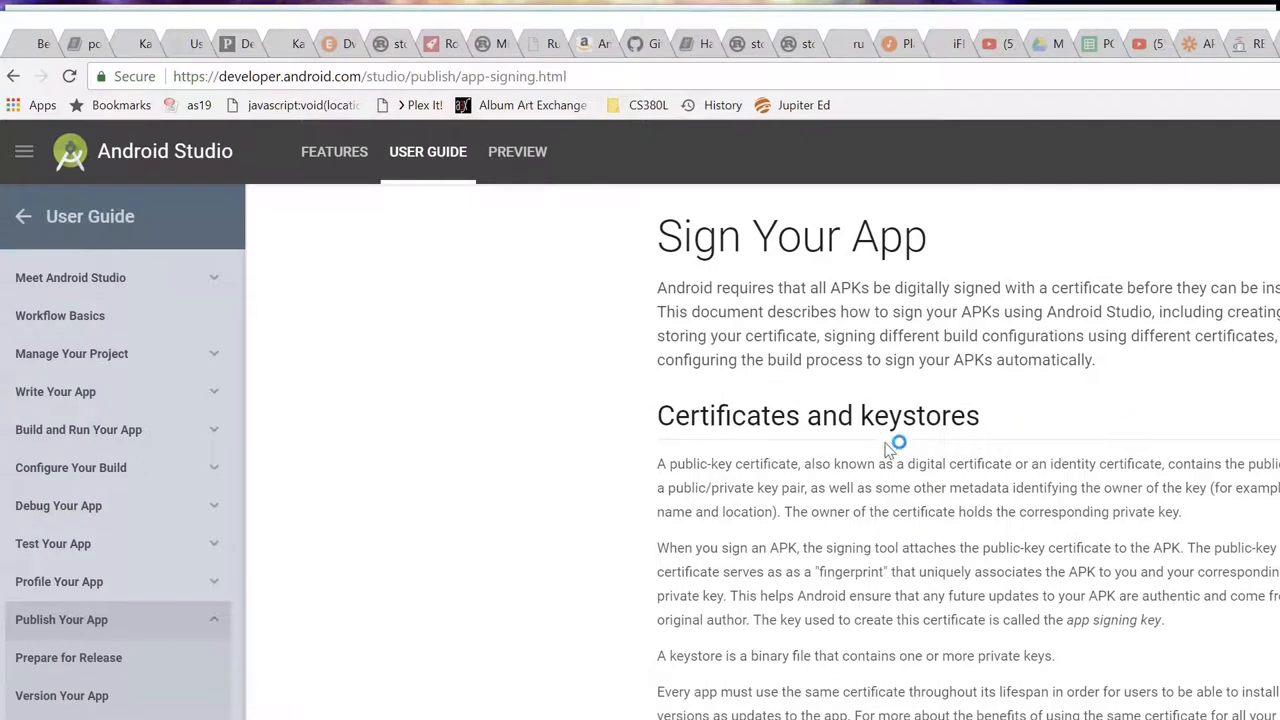
mouse_move(726, 529)
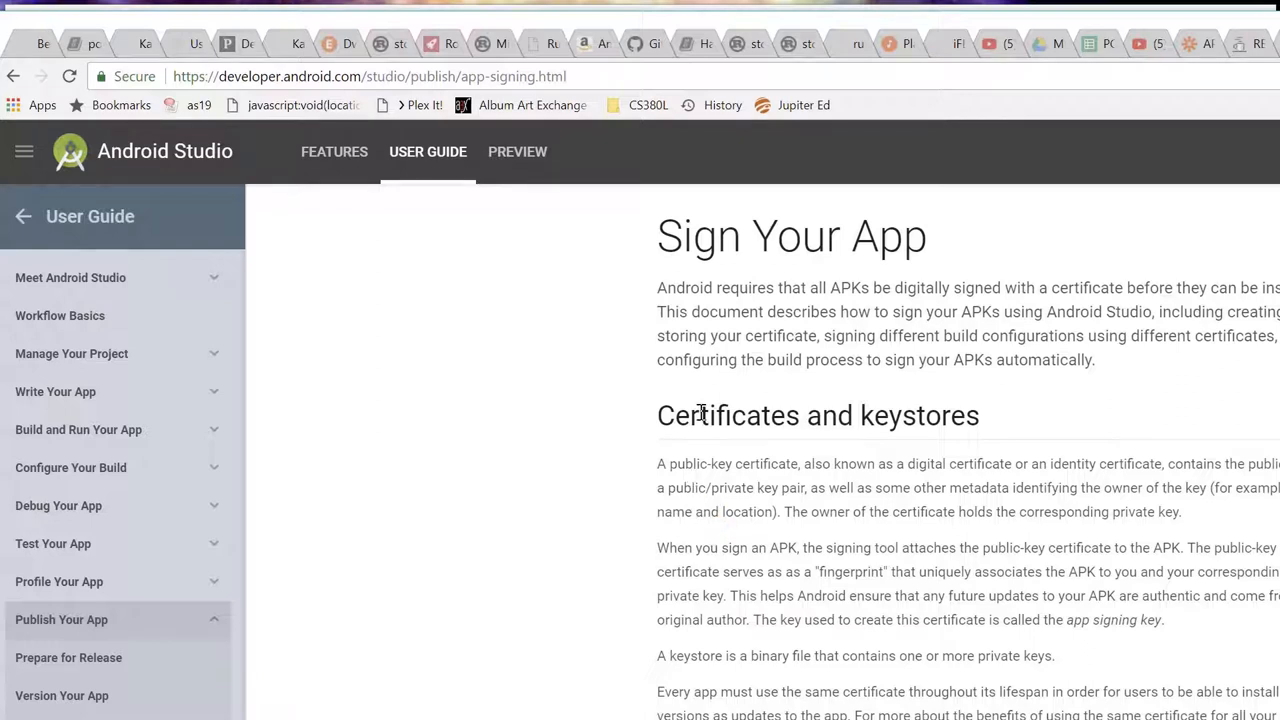
mouse_move(807, 410)
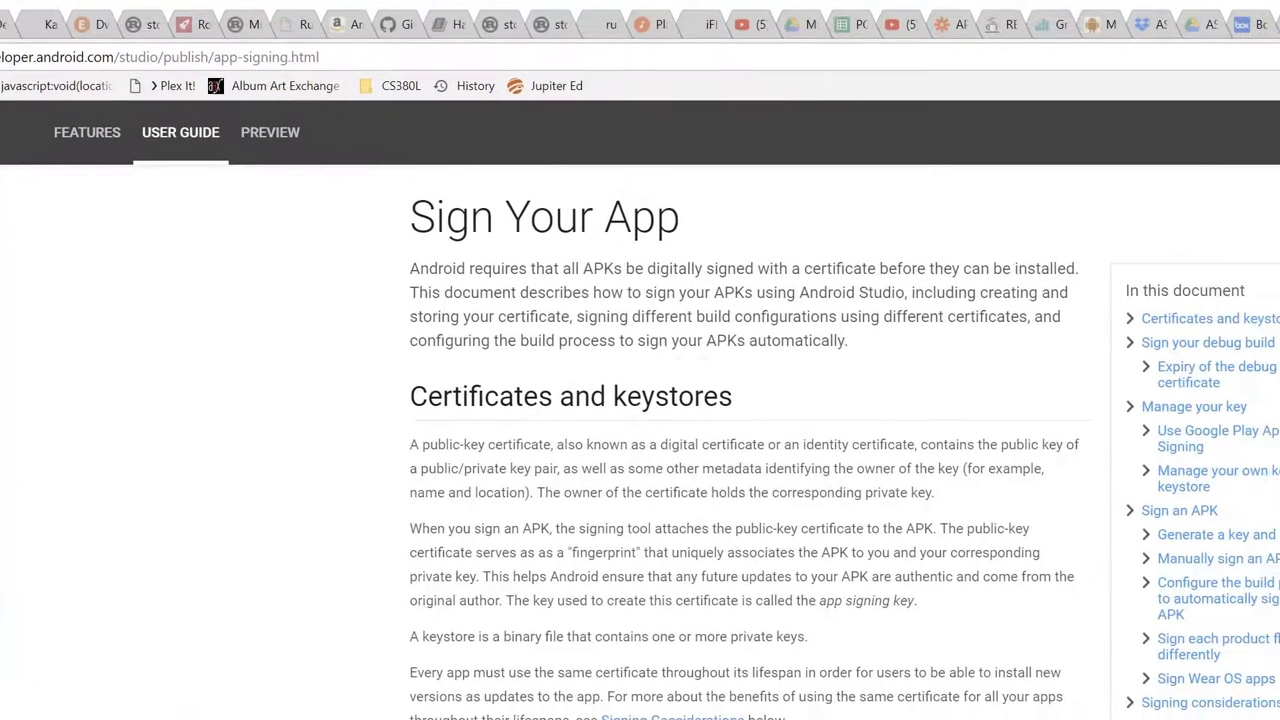
Step: Scroll the Sign Your App guide down to its in-page contents list
scroll("down", 3)
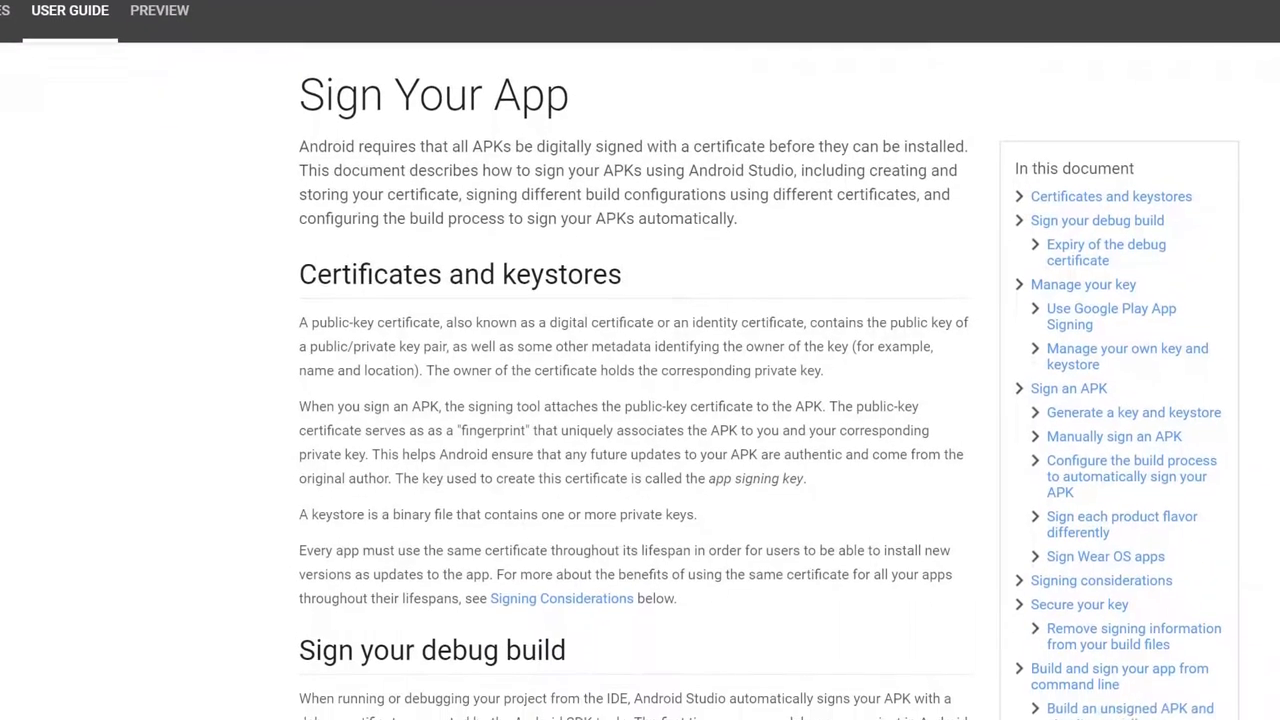
scroll("down", 3)
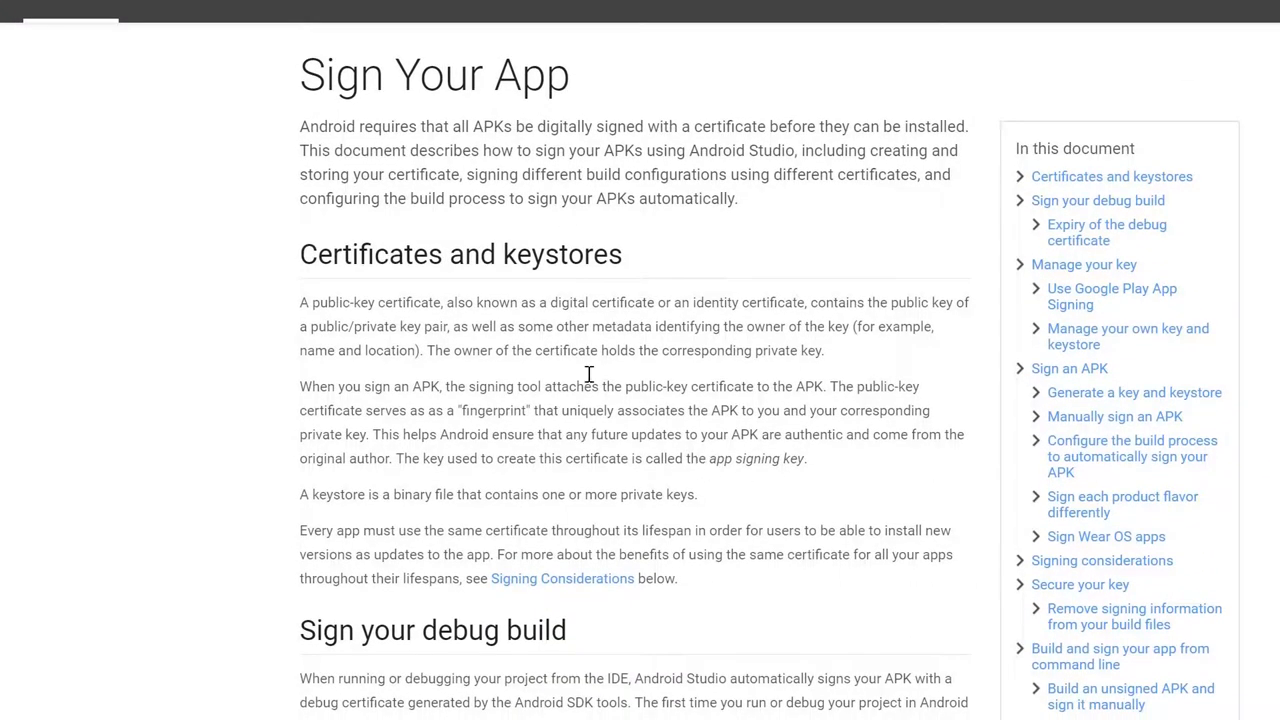
mouse_move(657, 424)
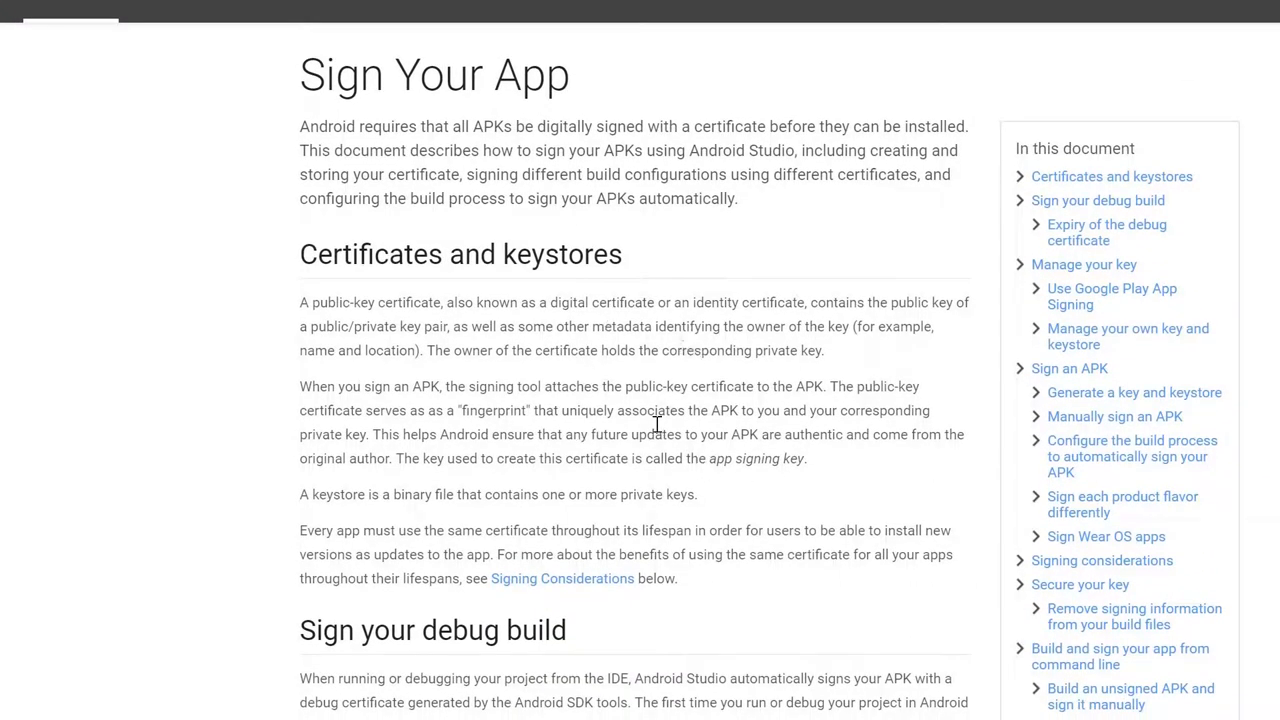
mouse_move(445, 380)
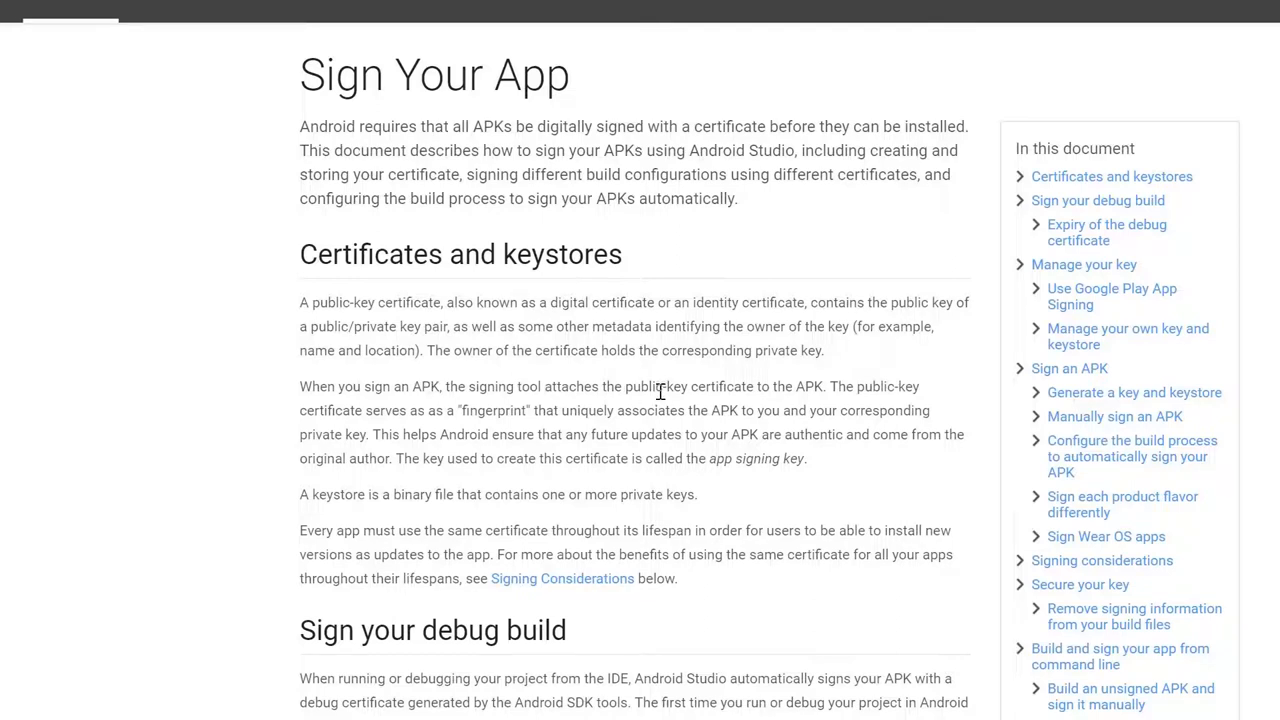
mouse_move(662, 378)
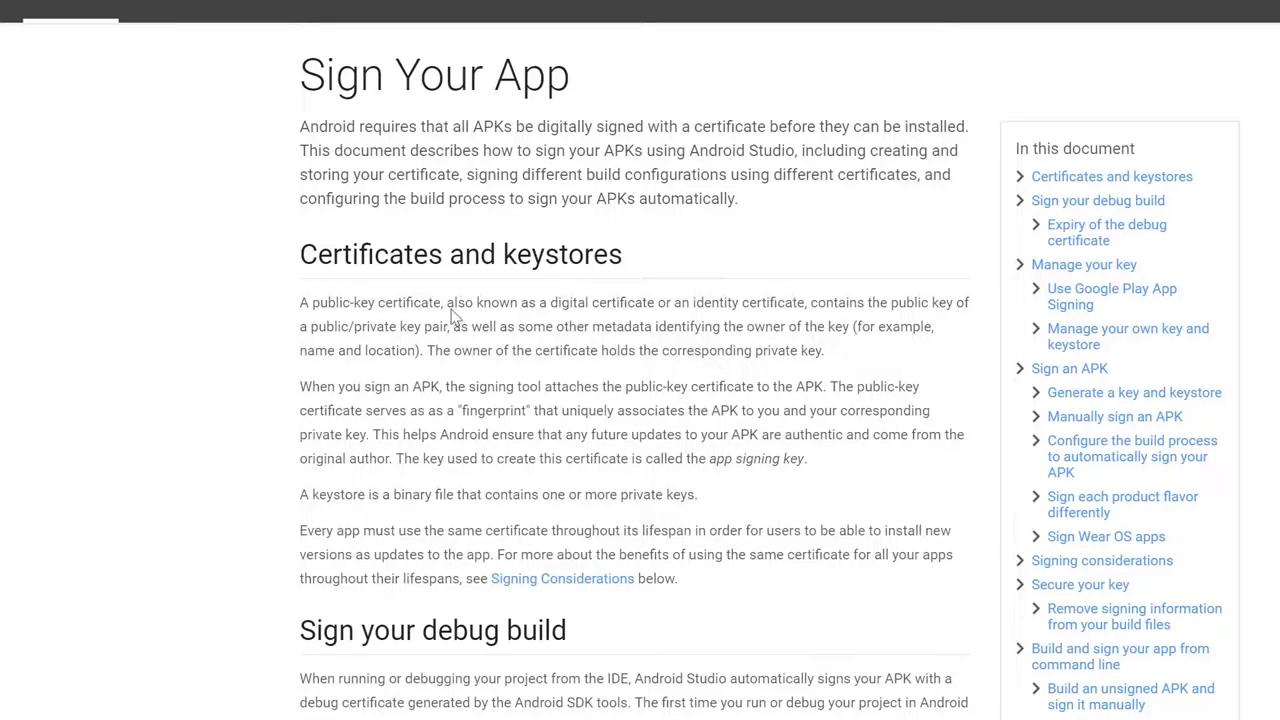
mouse_move(425, 440)
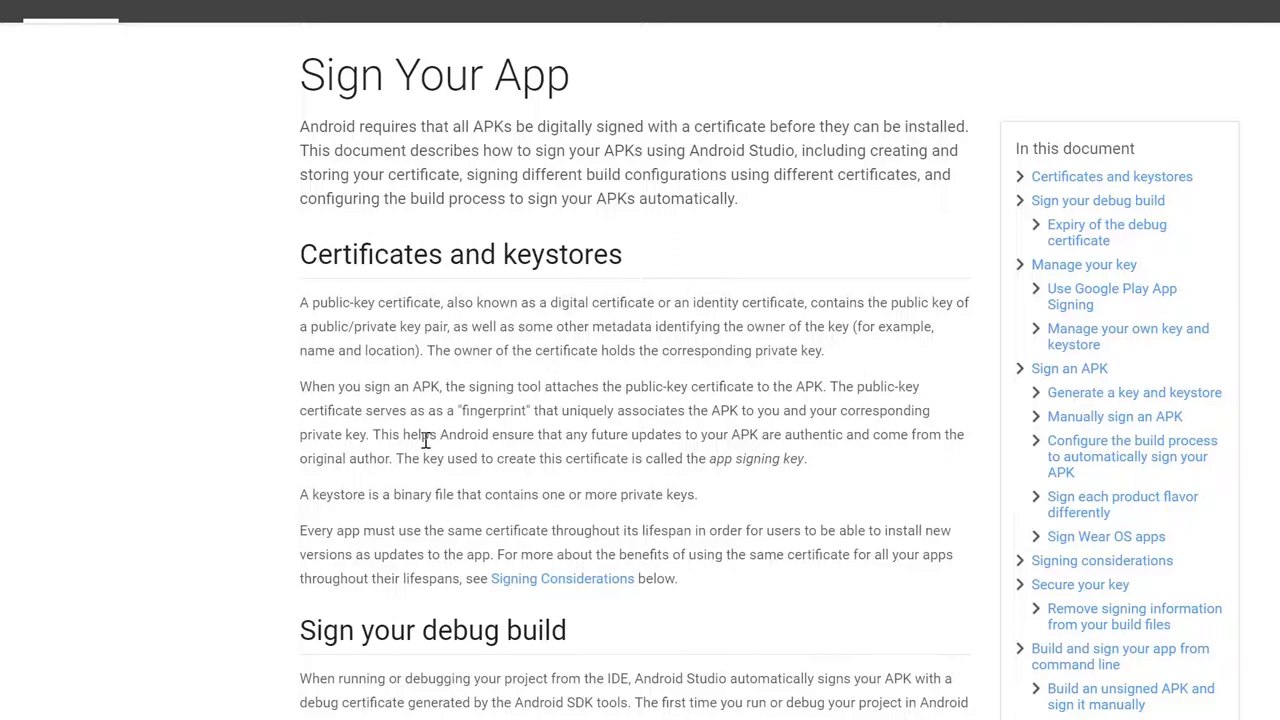
mouse_move(580, 425)
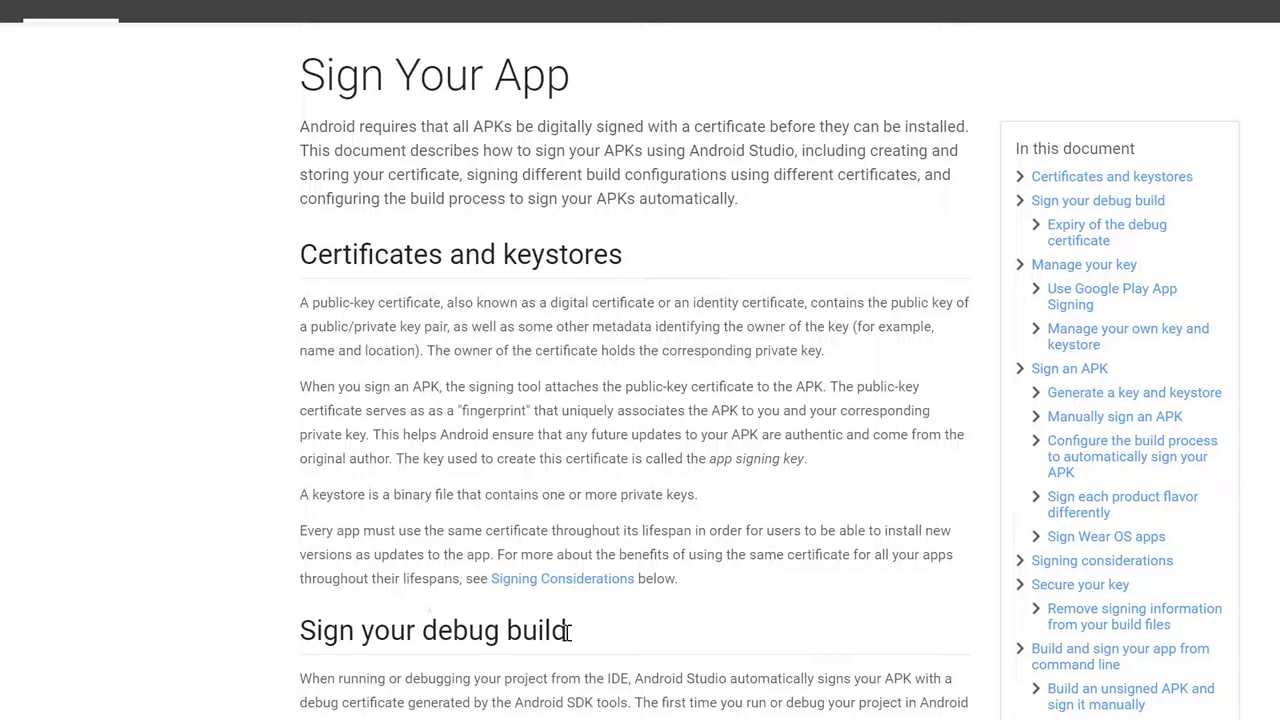
mouse_move(567, 635)
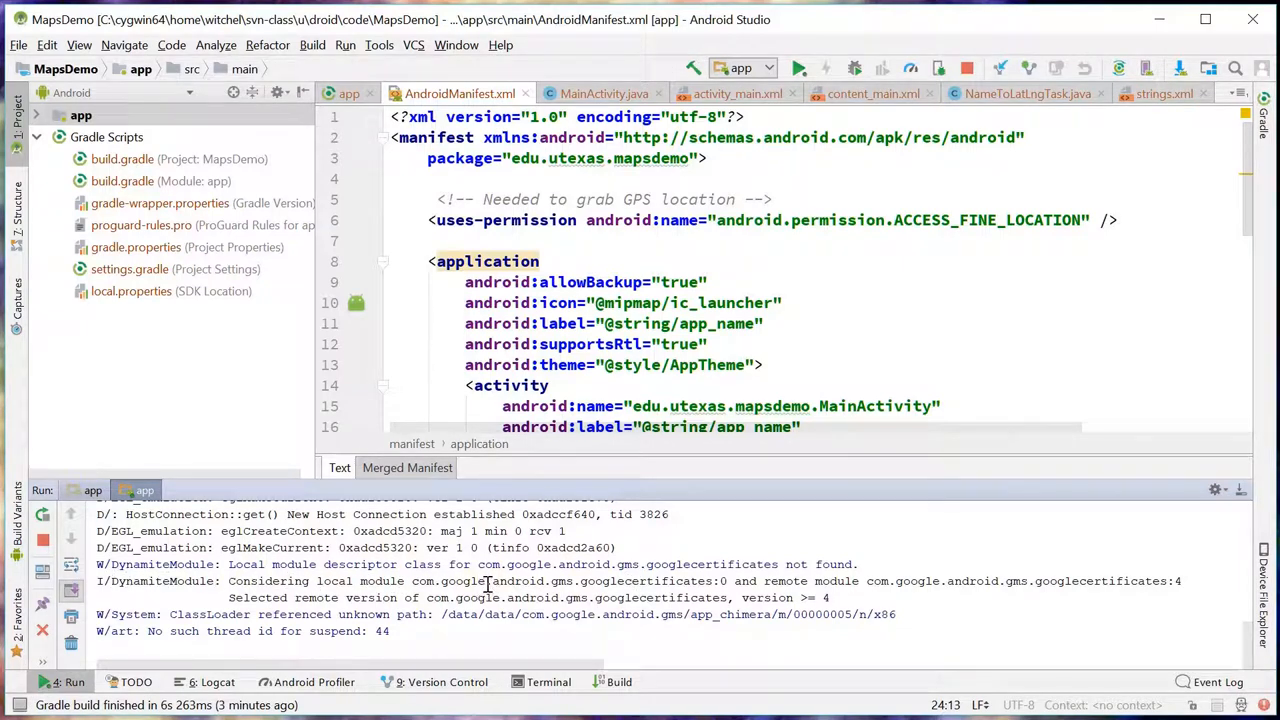
mouse_move(1085, 274)
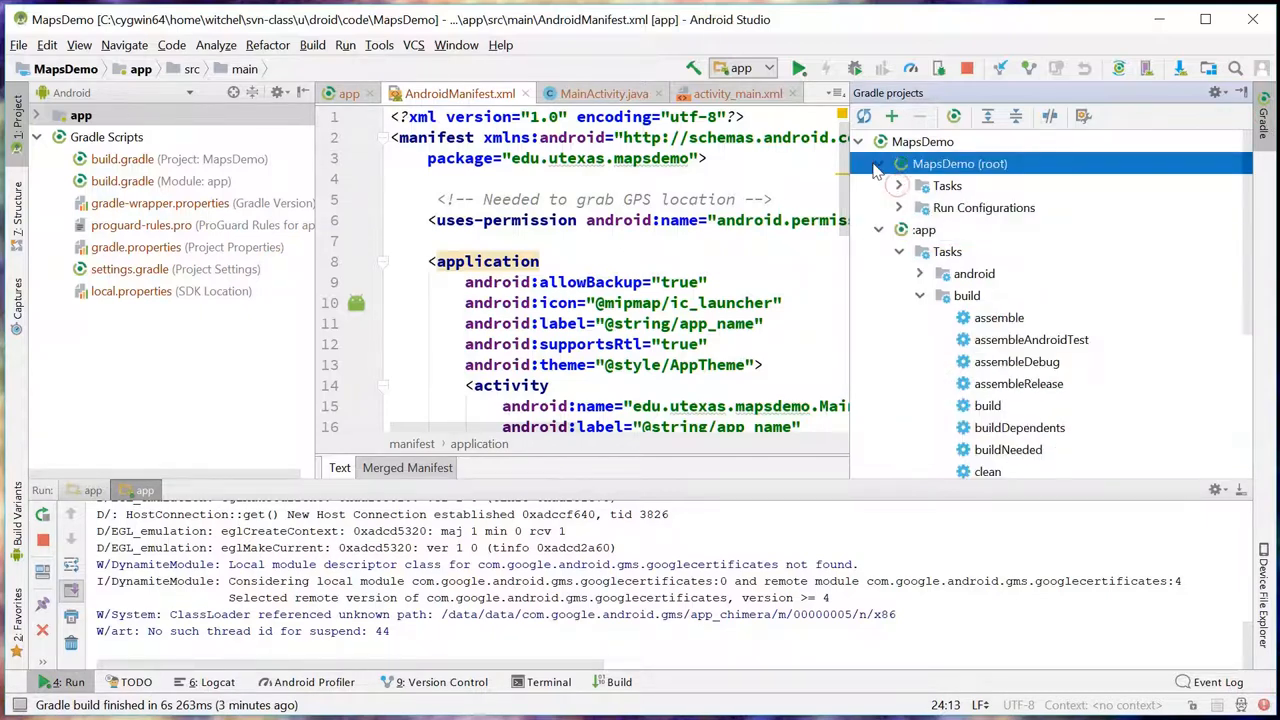
Step: Expand MapsDemo's Gradle tasks and the android group to reveal signingReport
left_click(877, 163)
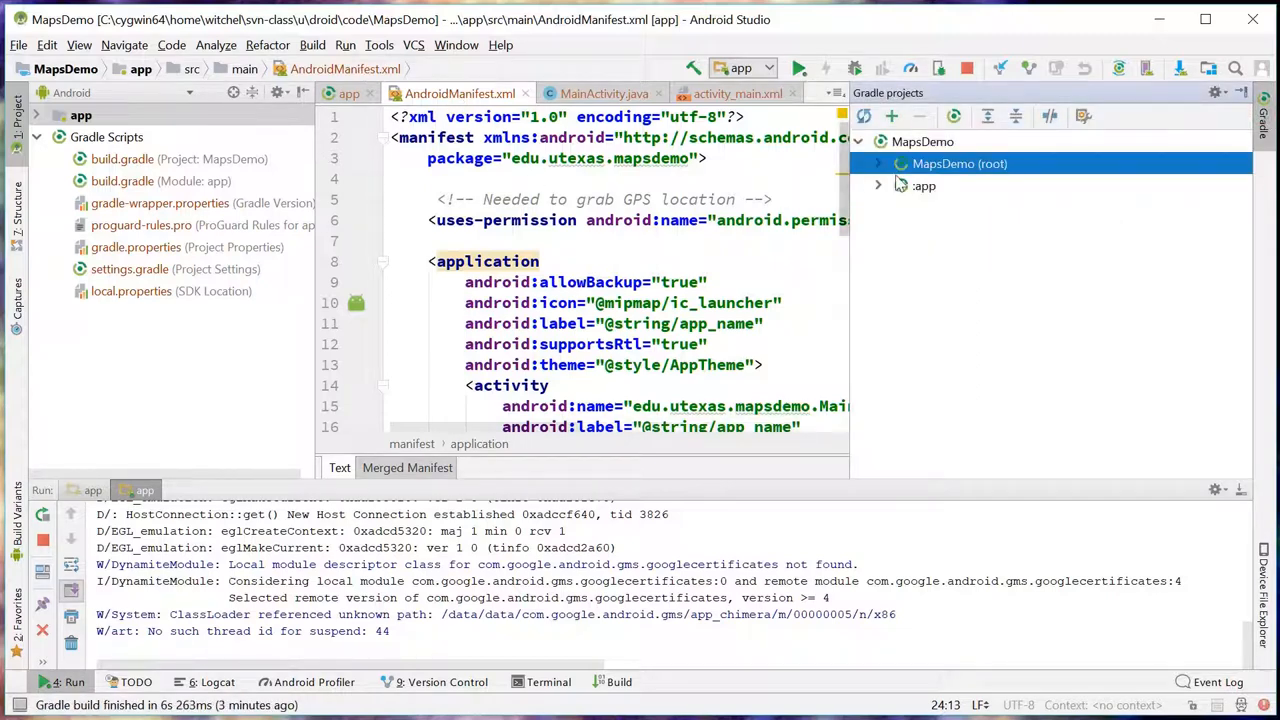
left_click(877, 163)
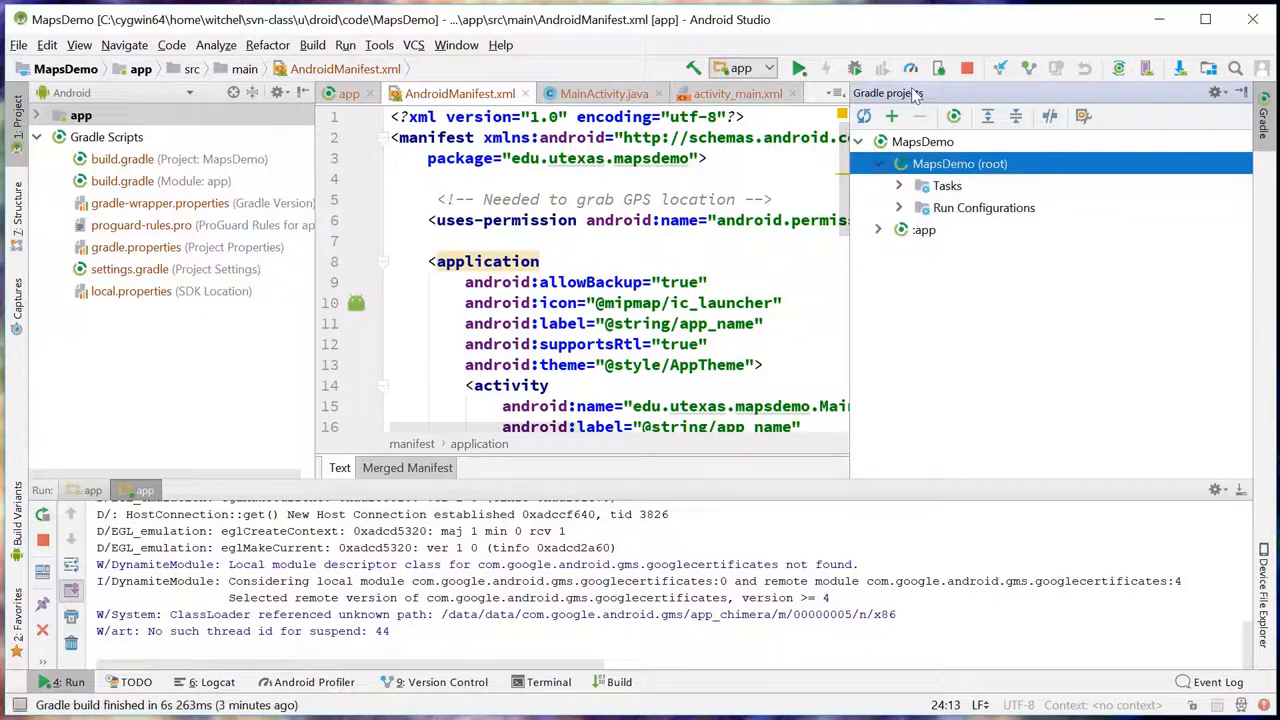
left_click(742, 68)
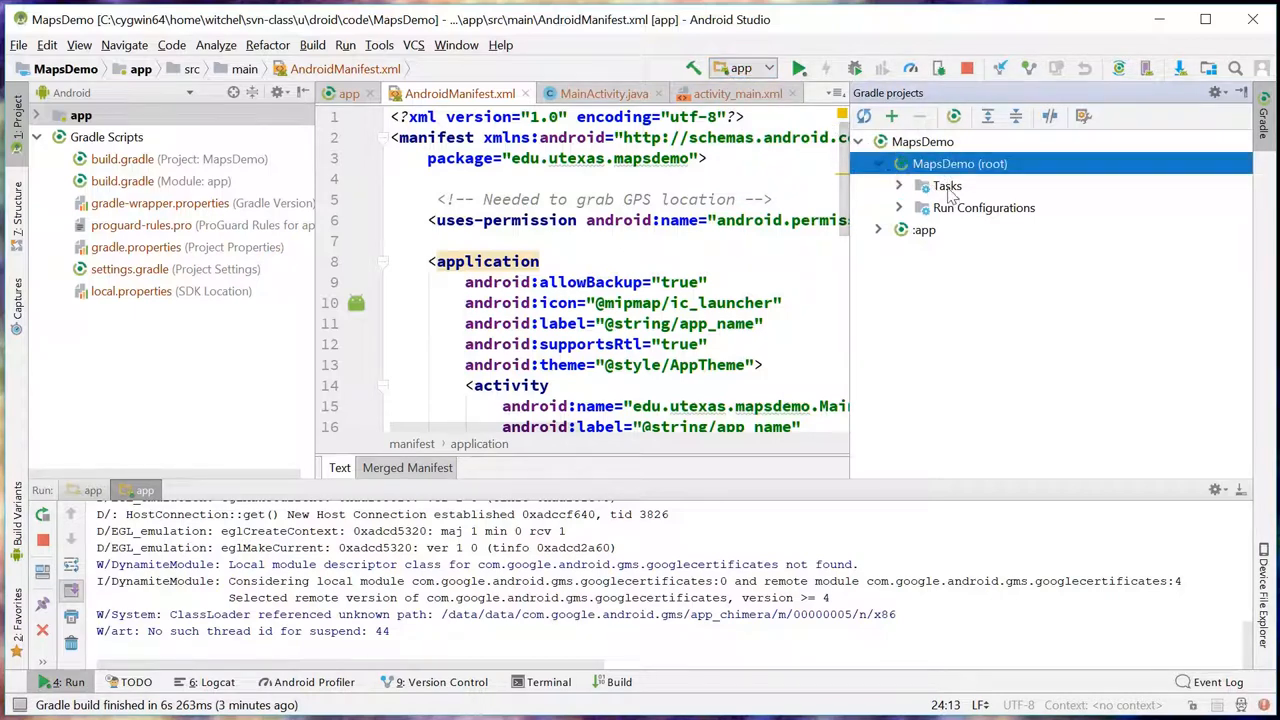
mouse_move(920, 190)
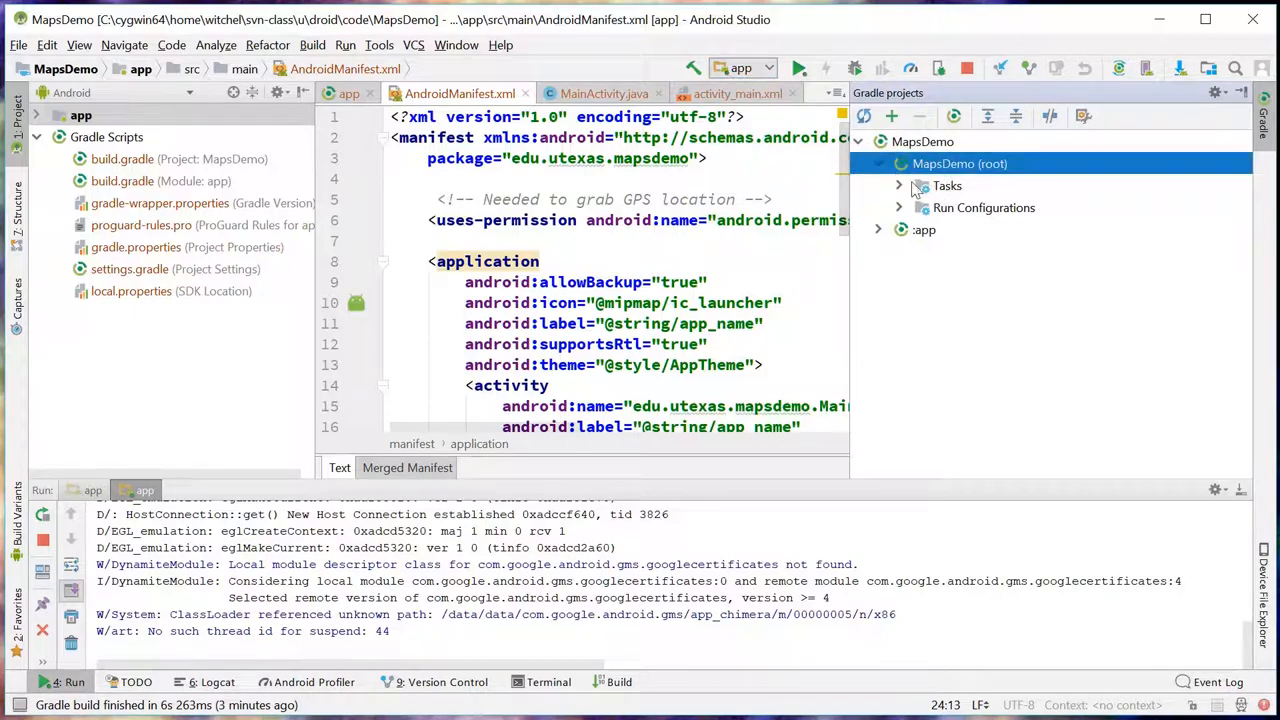
left_click(898, 185)
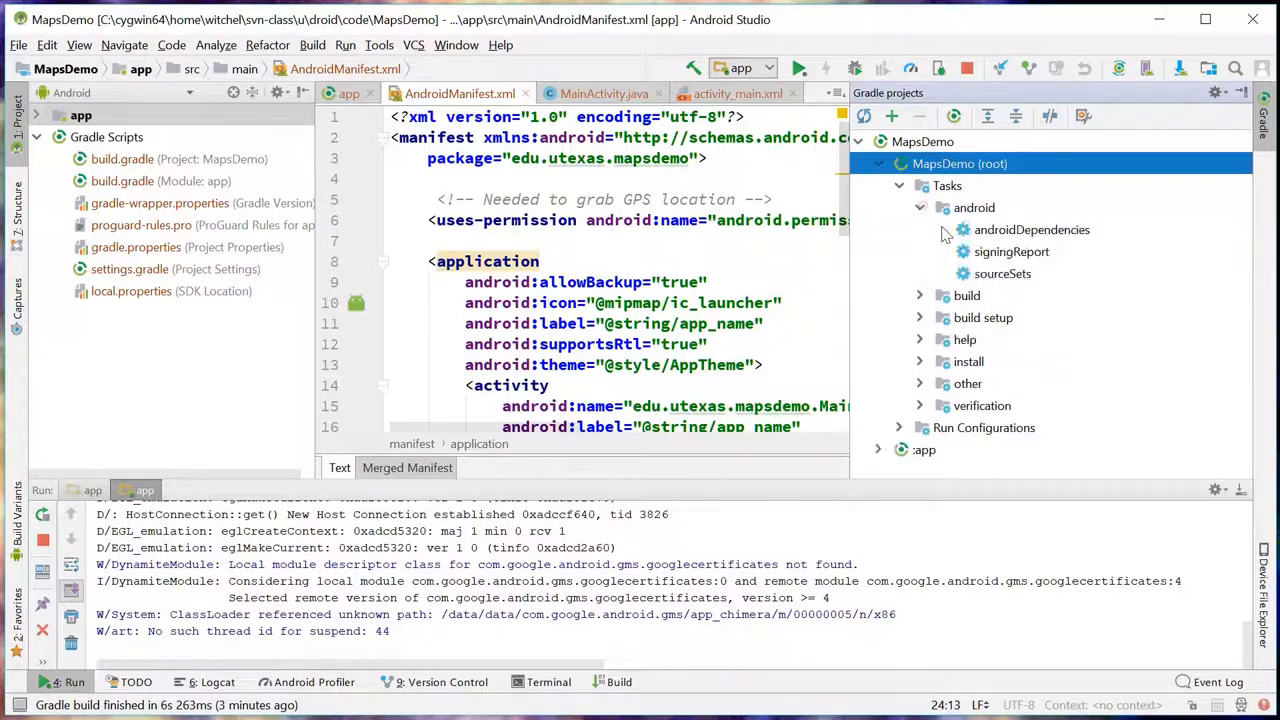
Step: Run the signingReport Gradle task to print the debug keystore's MD5 and SHA1 fingerprints
double_click(1011, 251)
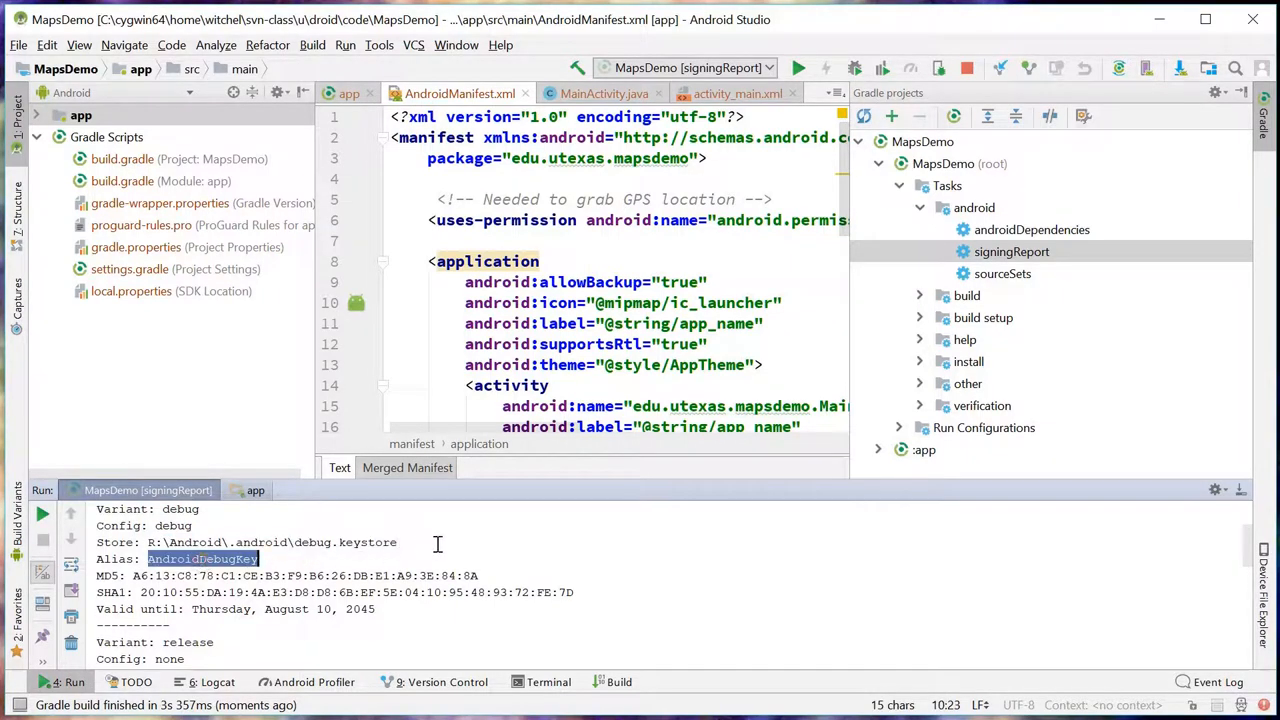
mouse_move(507, 537)
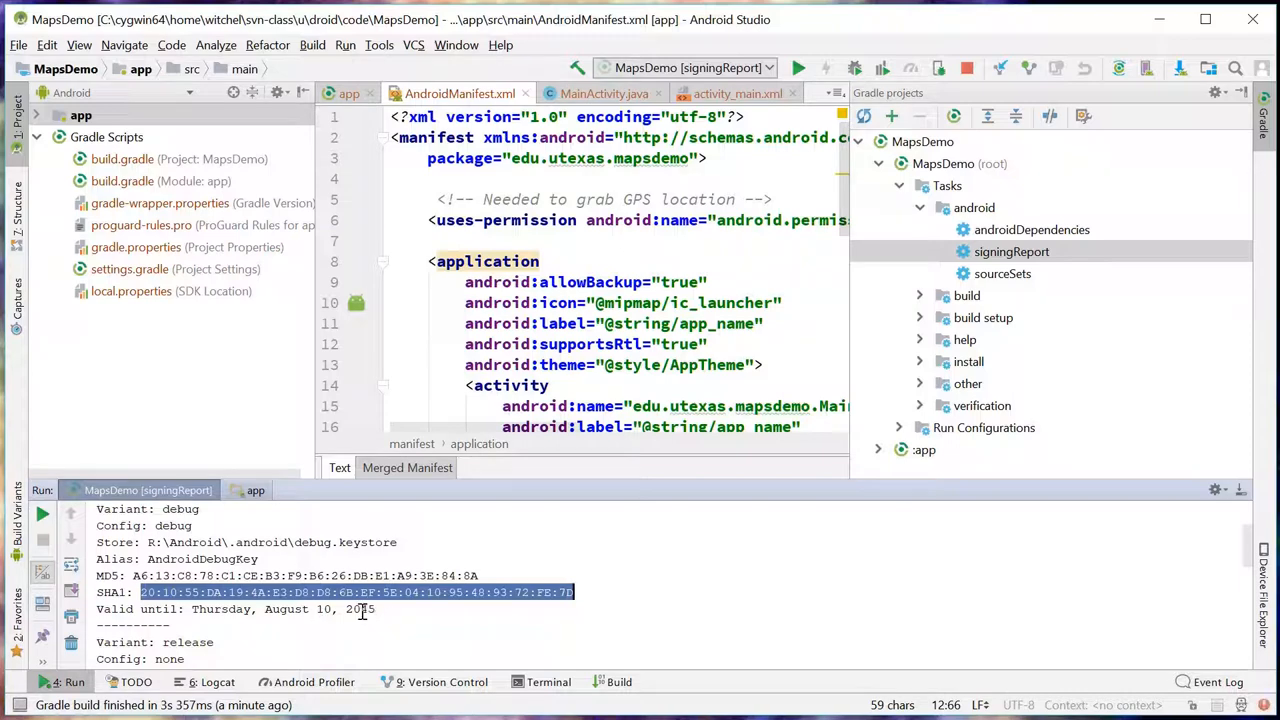
mouse_move(368, 612)
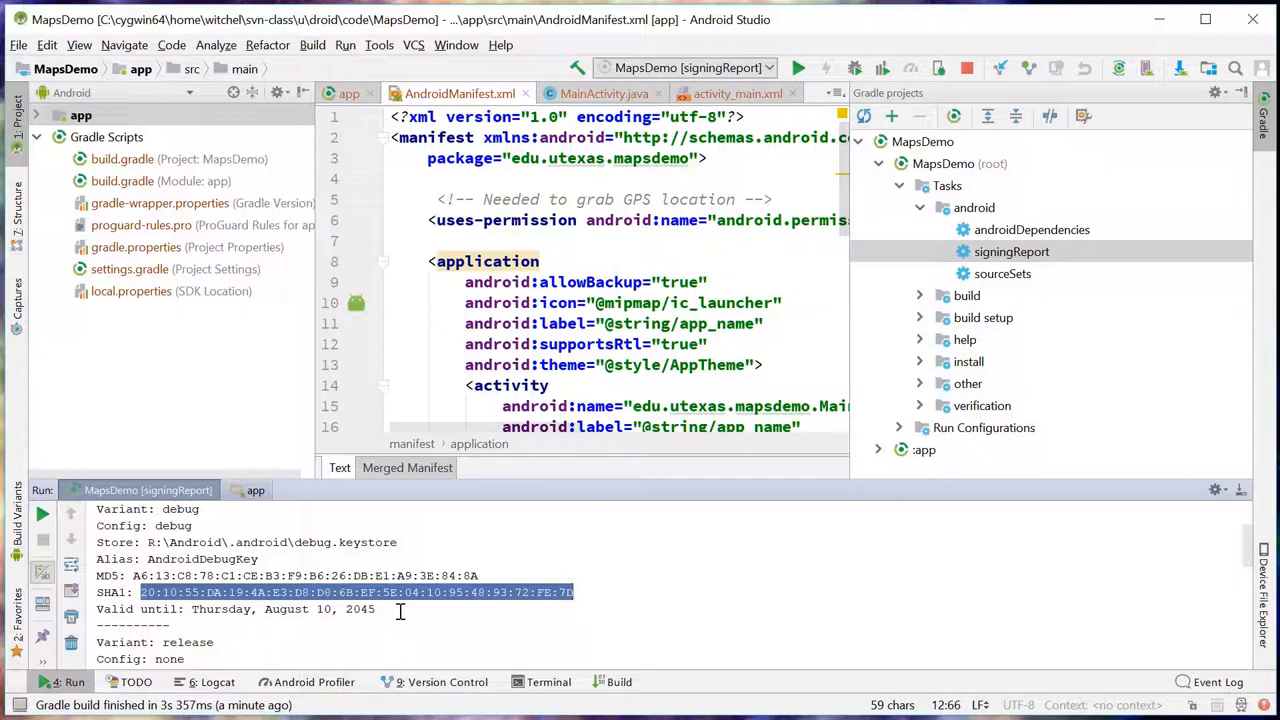
scroll("down", 3)
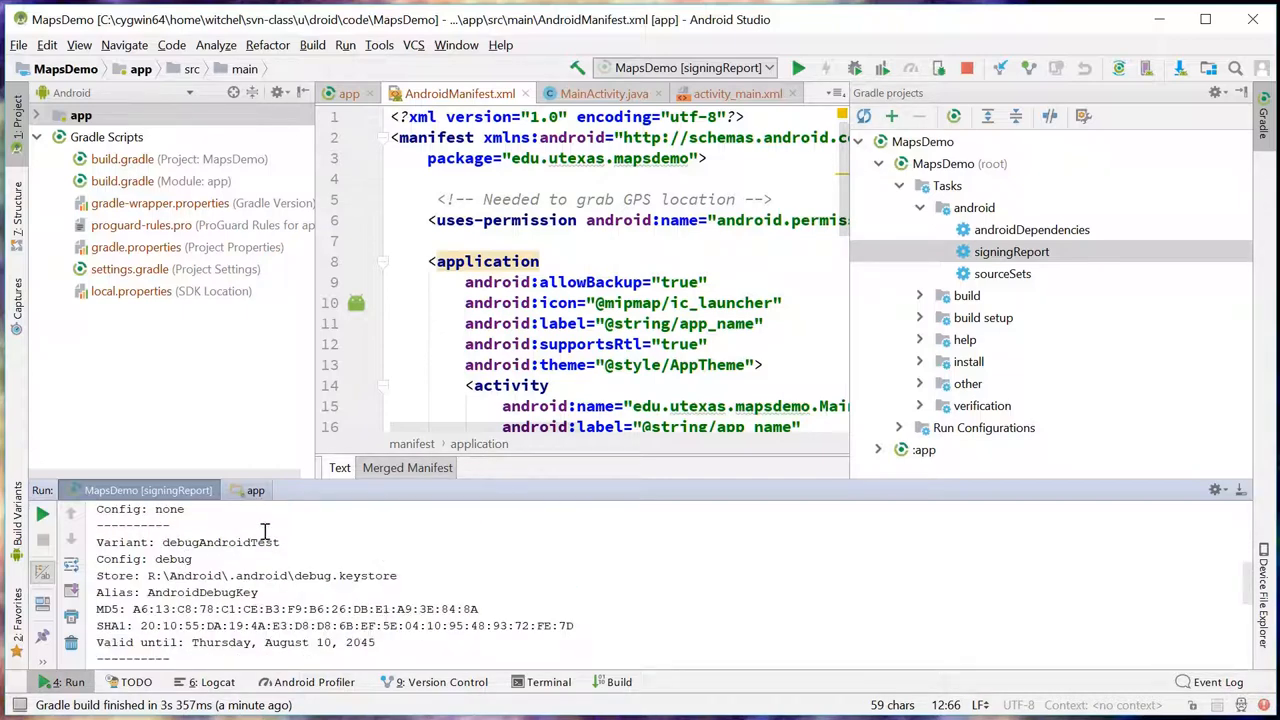
scroll("down", 3)
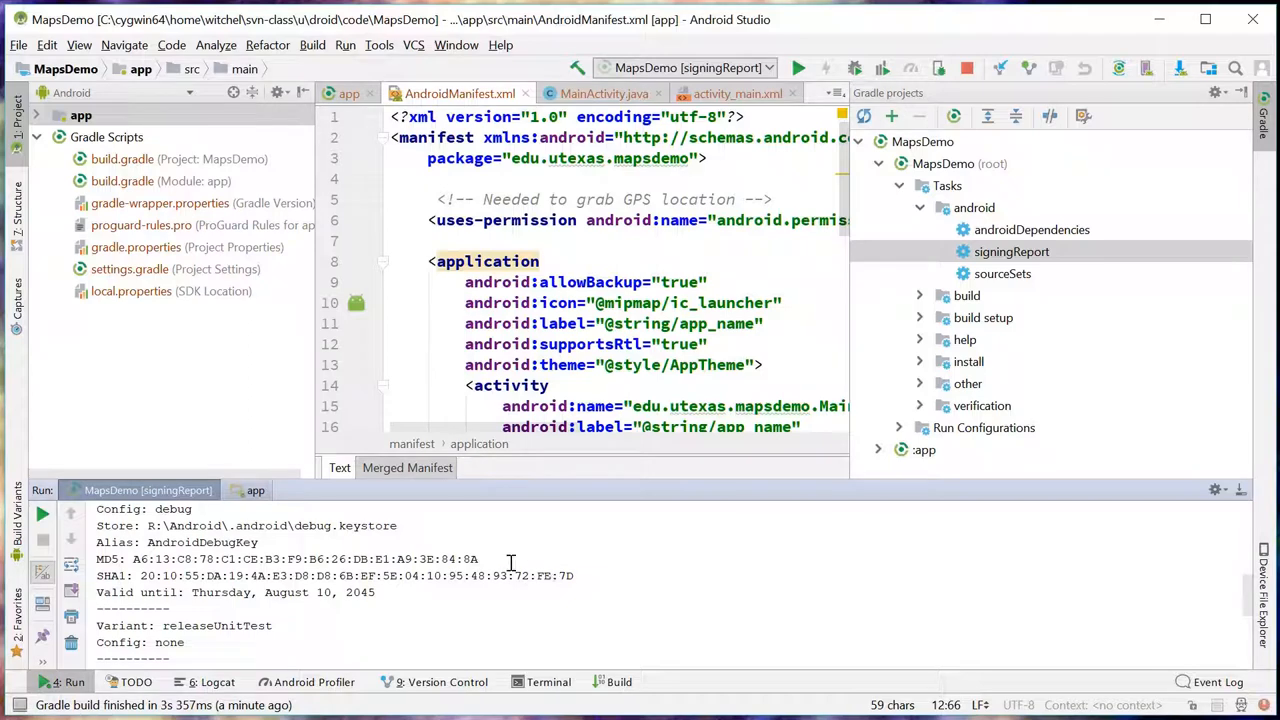
left_click_drag(497, 575, 573, 575)
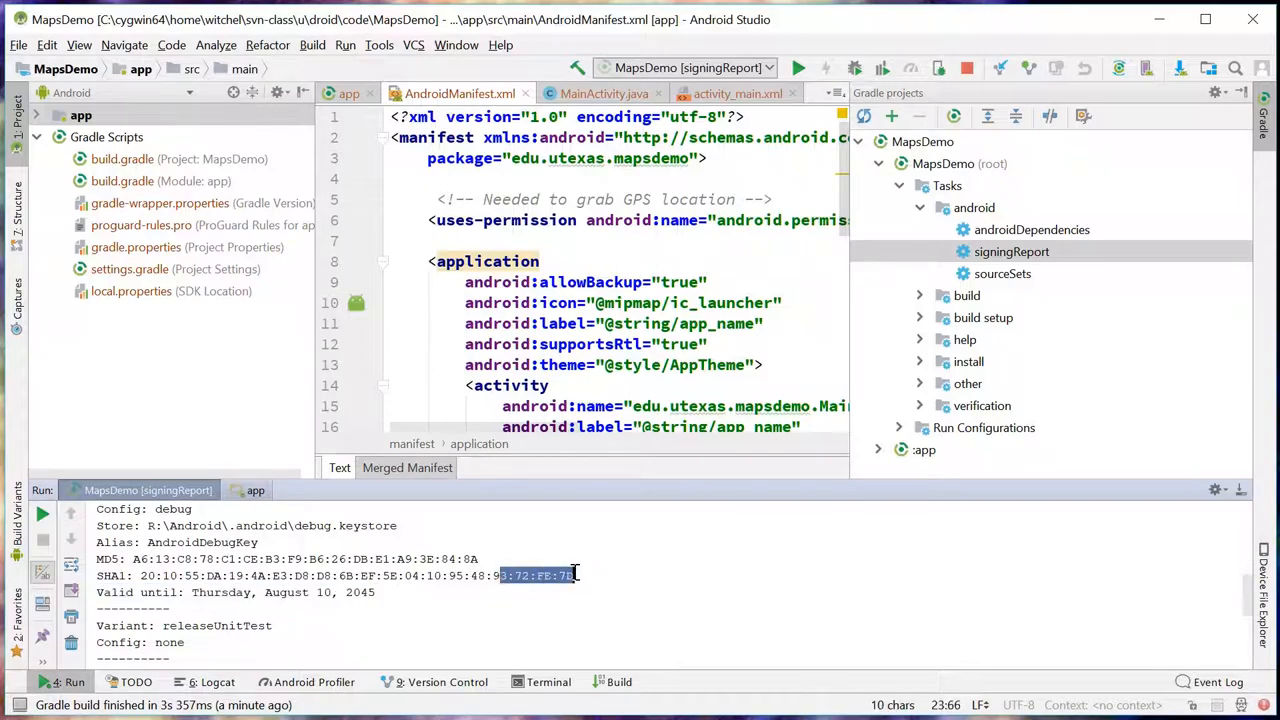
scroll("down", 3)
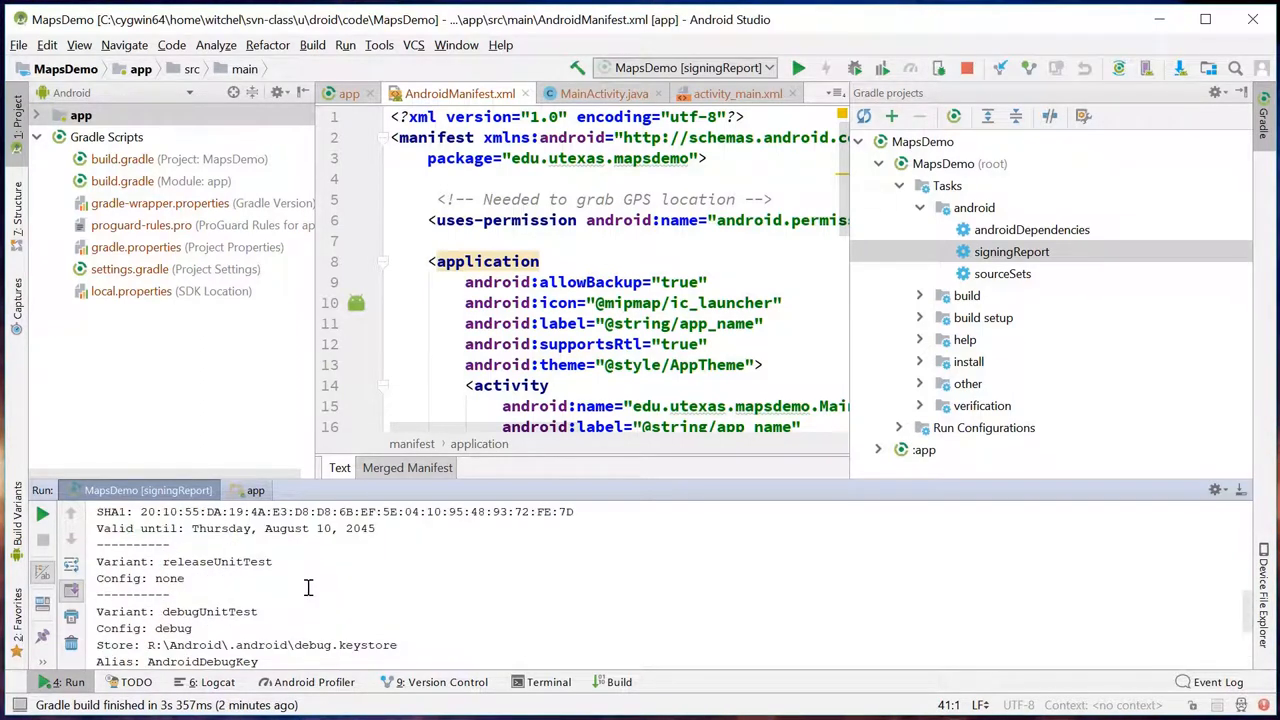
mouse_move(1011, 251)
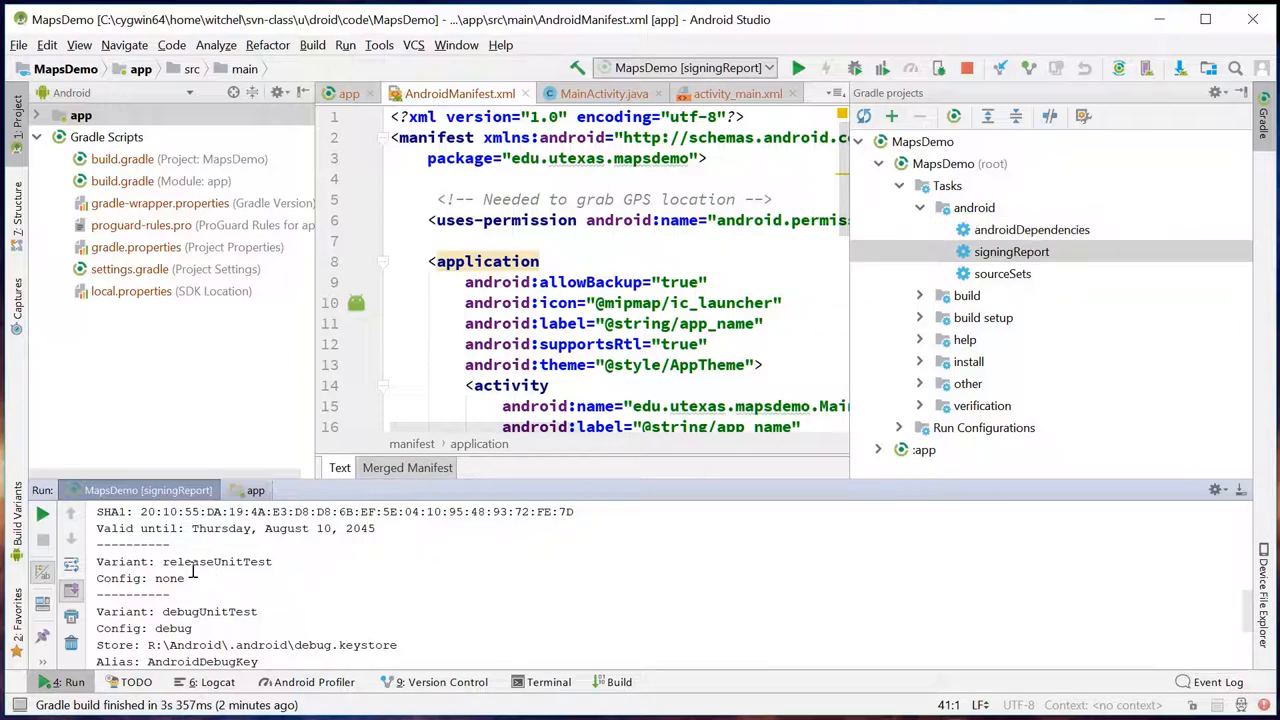
double_click(217, 561)
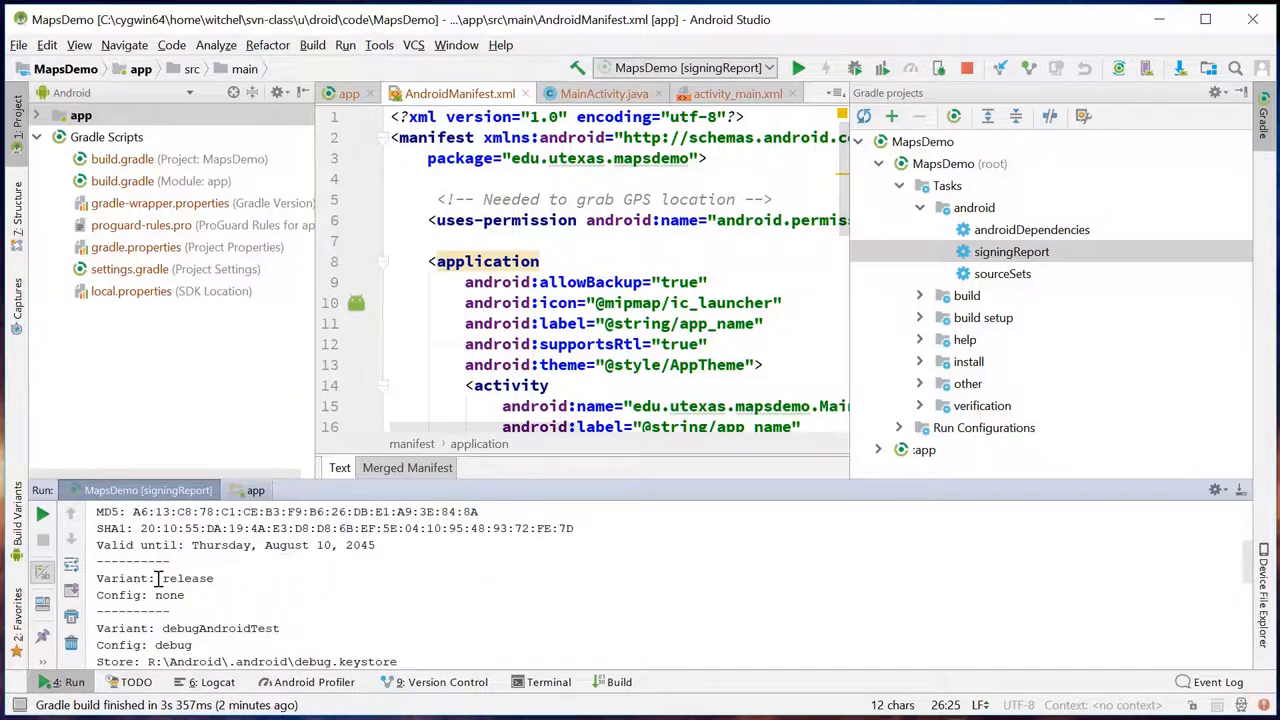
left_click_drag(164, 578, 184, 595)
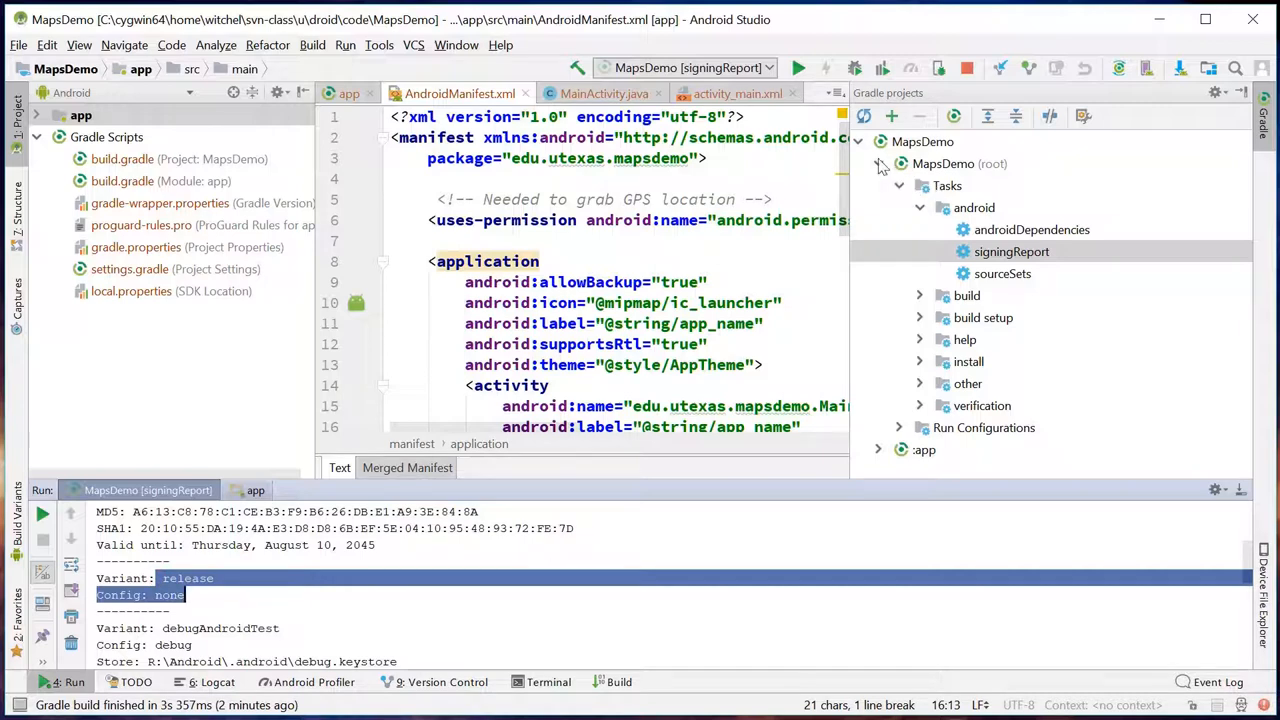
Step: Rerun MapsDemo [signingReport], then switch the active run configuration back to app
left_click(690, 68)
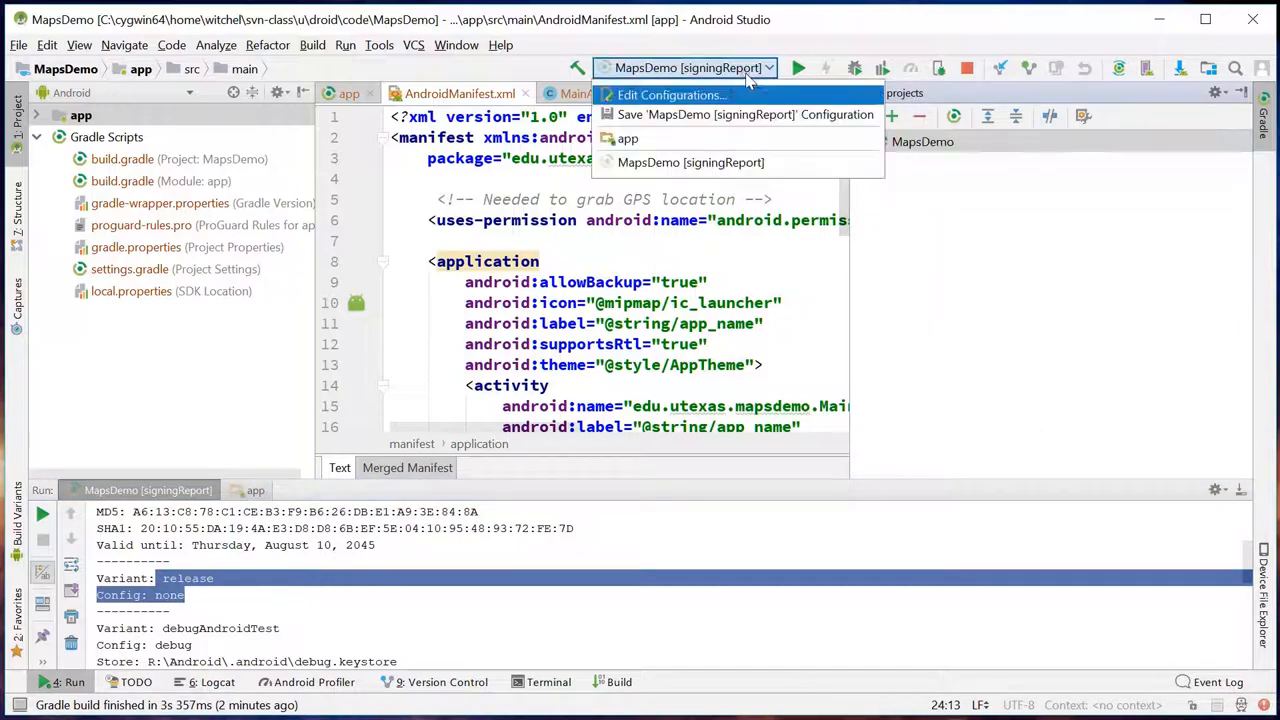
mouse_move(798, 67)
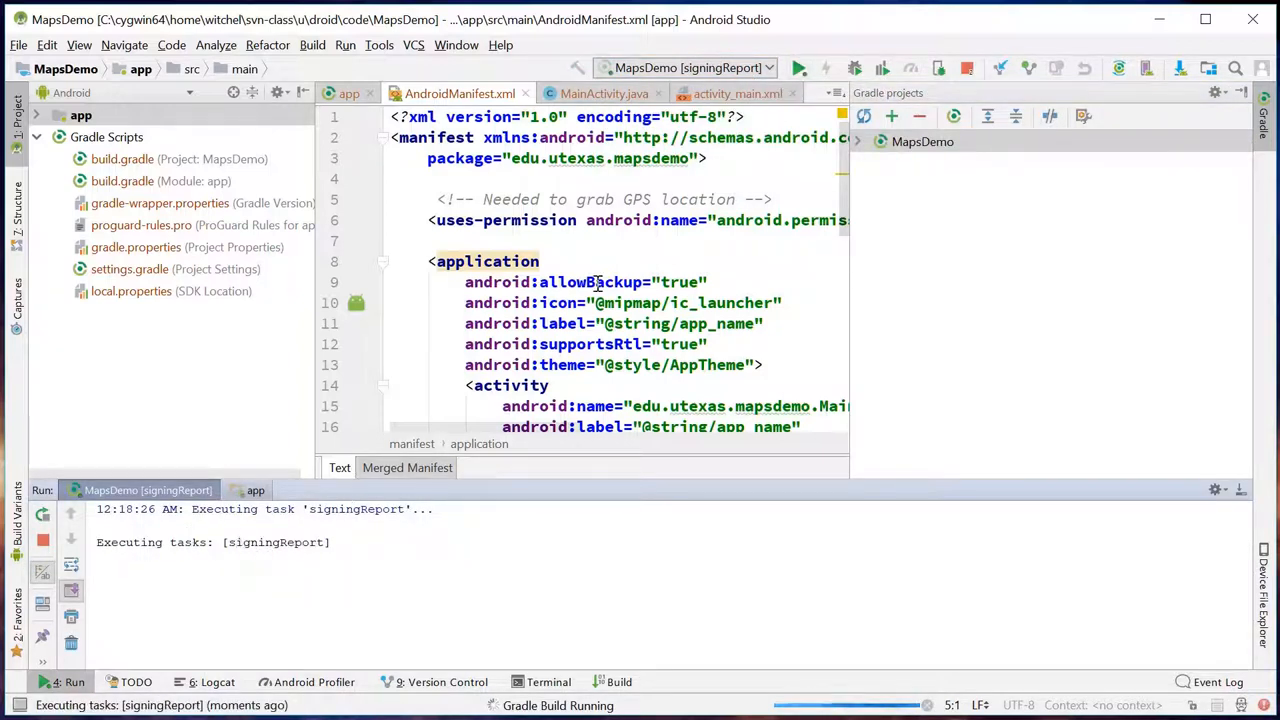
left_click(685, 67)
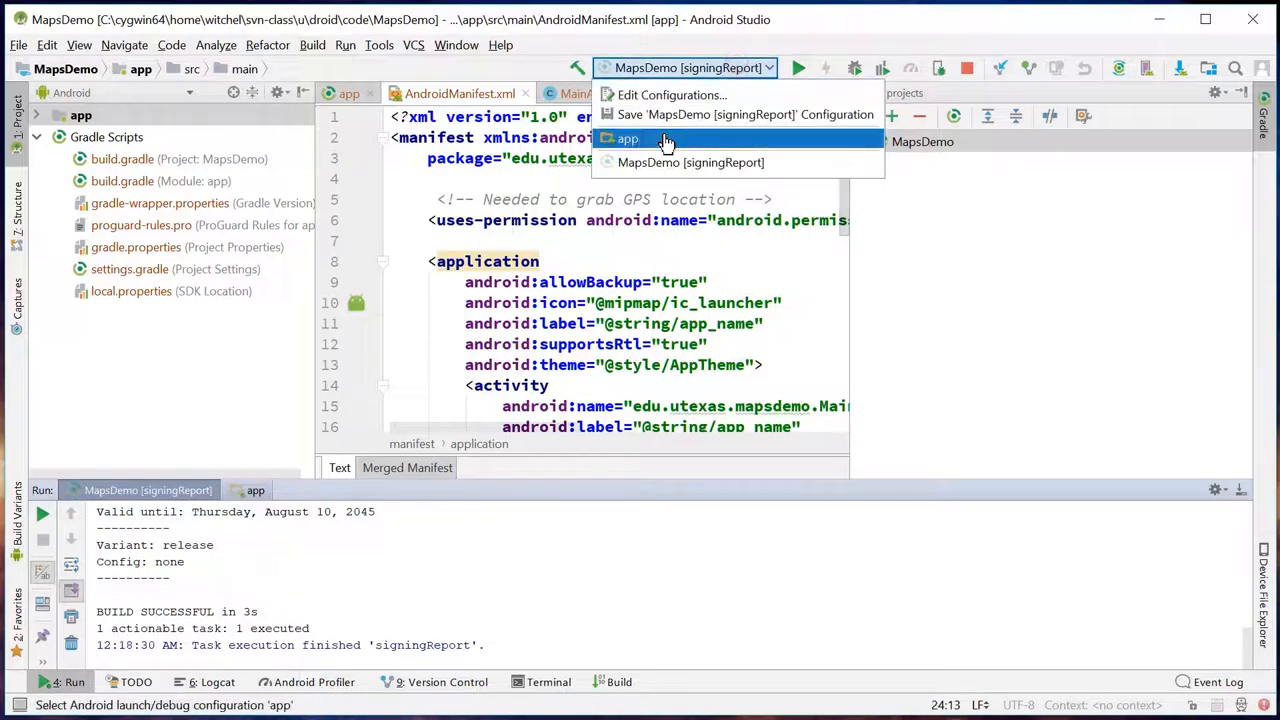
left_click(627, 138)
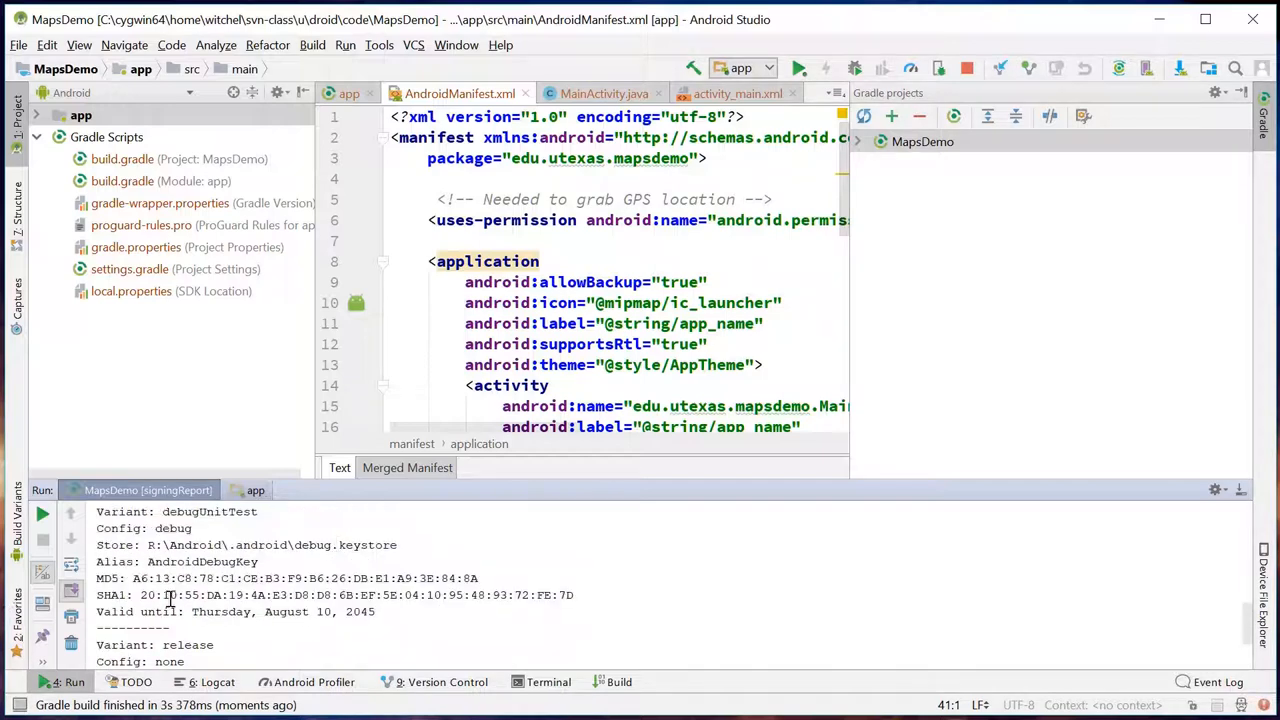
Step: Highlight the debug keystore's SHA1 fingerprint in the signingReport output
left_click_drag(178, 595, 530, 595)
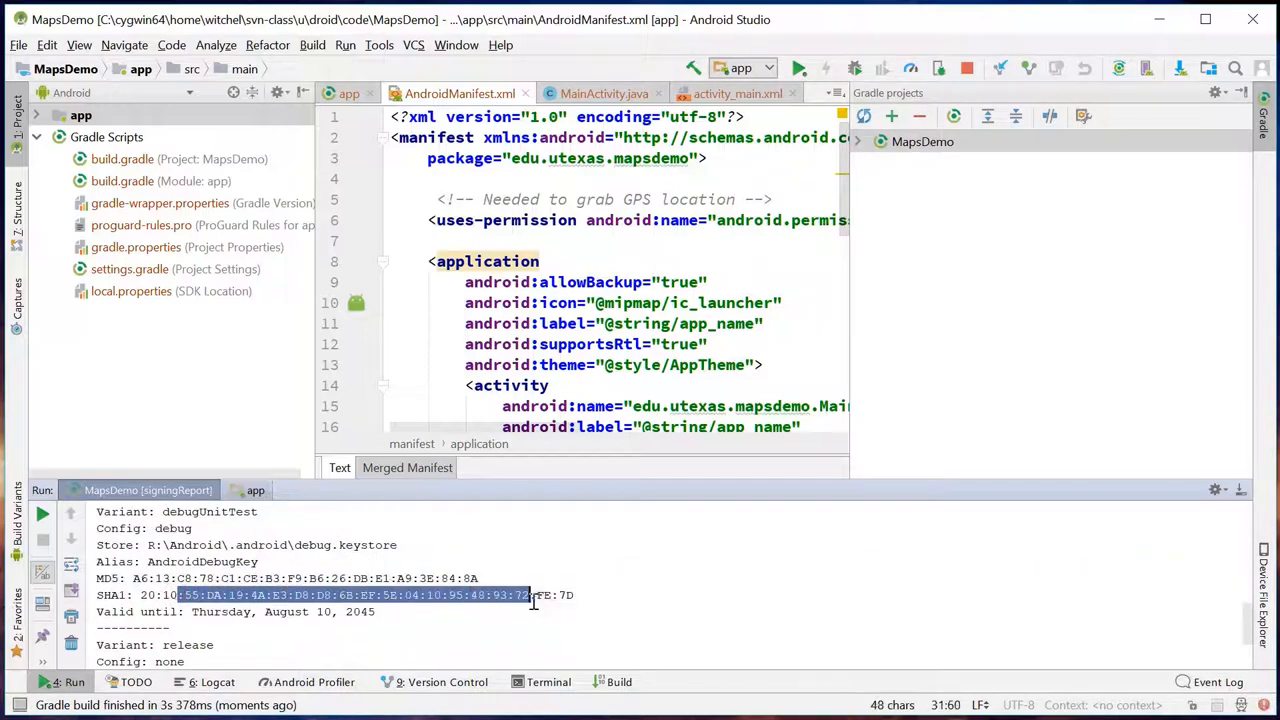
left_click_drag(524, 595, 573, 595)
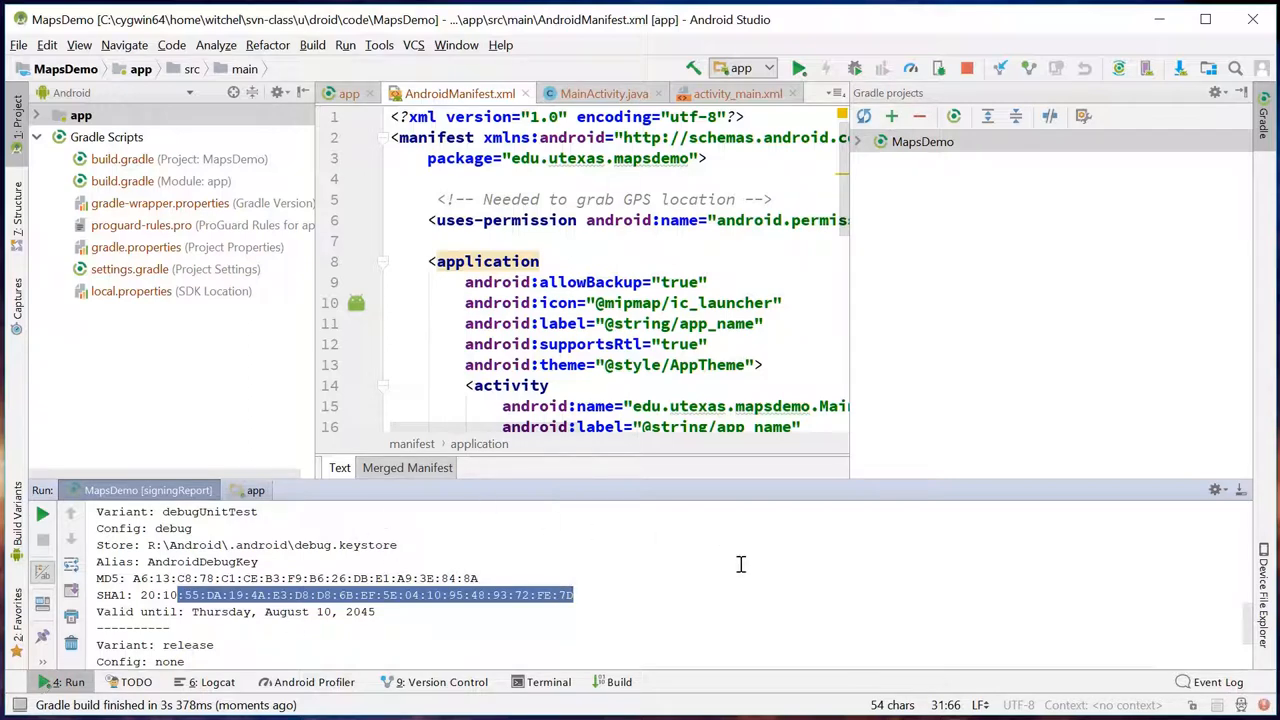
mouse_move(740, 557)
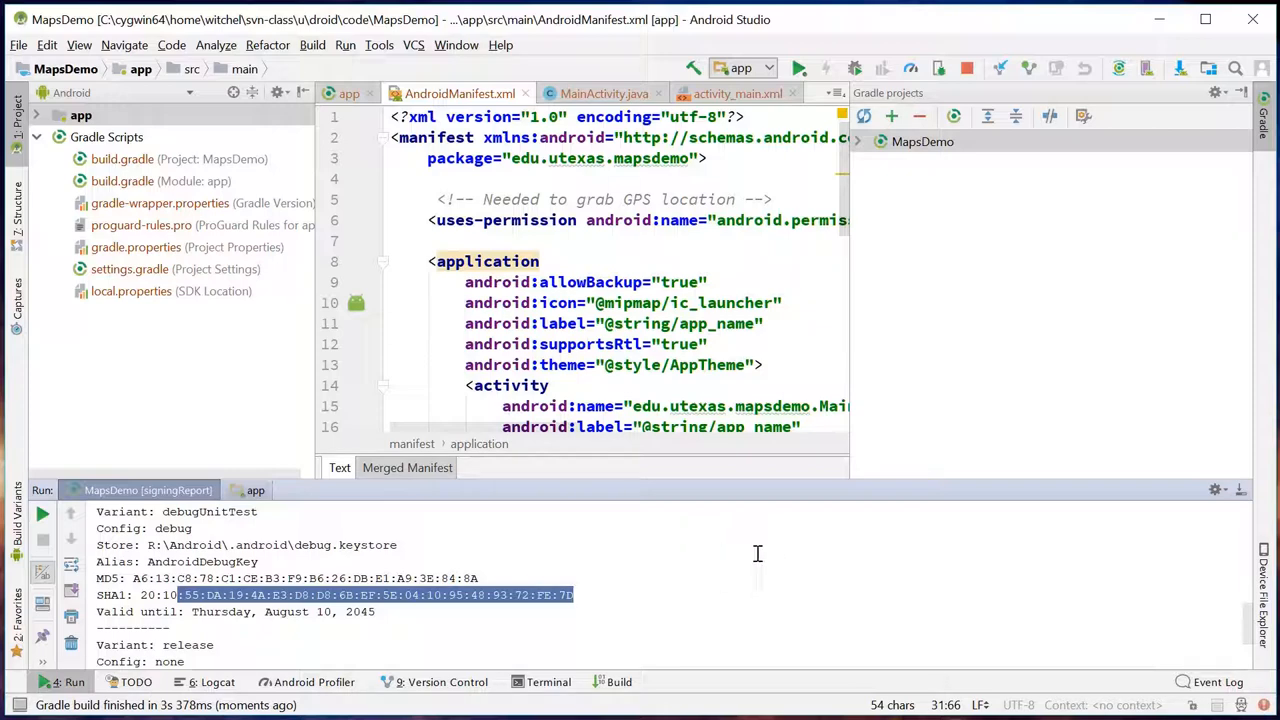
mouse_move(758, 553)
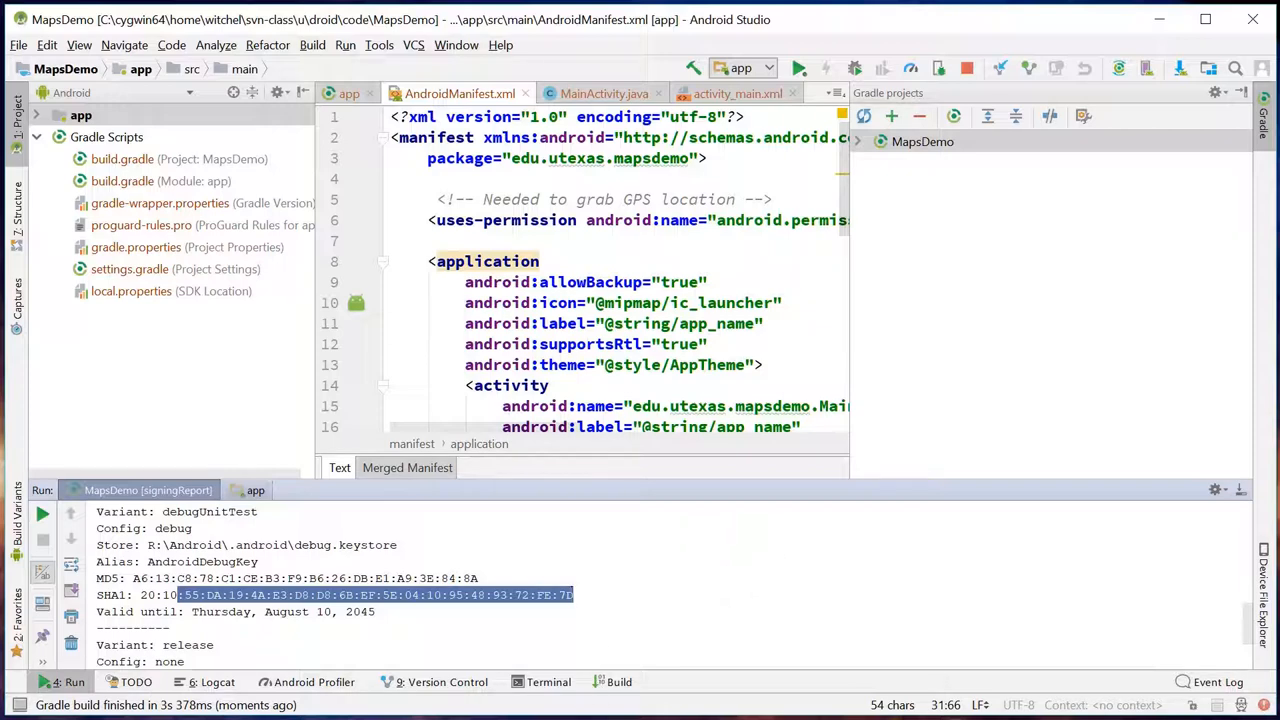